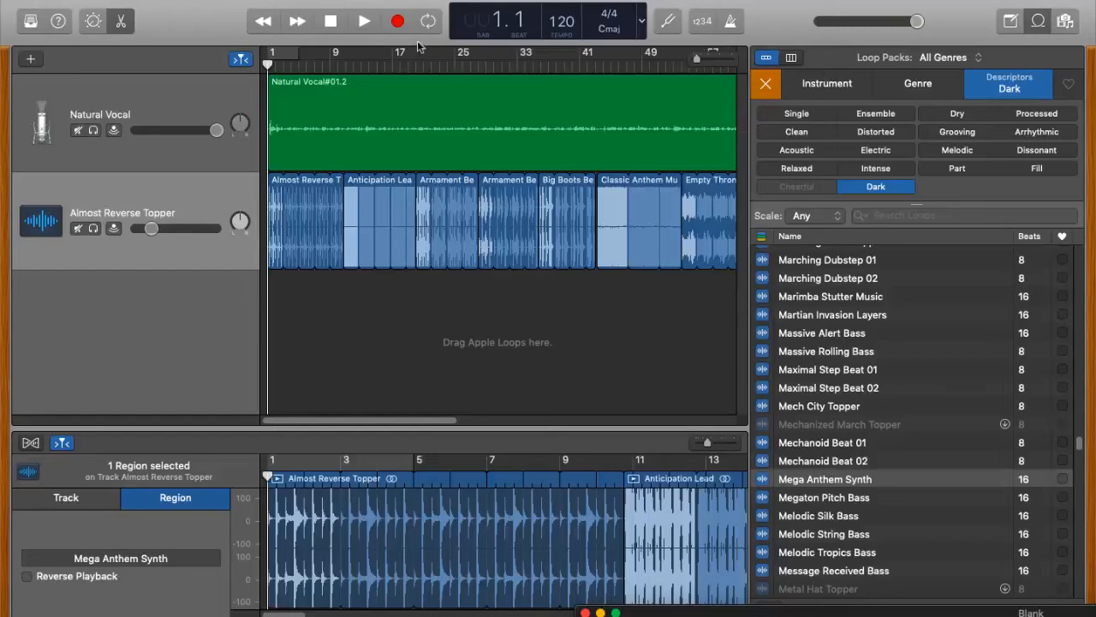
Step: Start playback so the narration plays over the sequence of dark loops
left_click(363, 21)
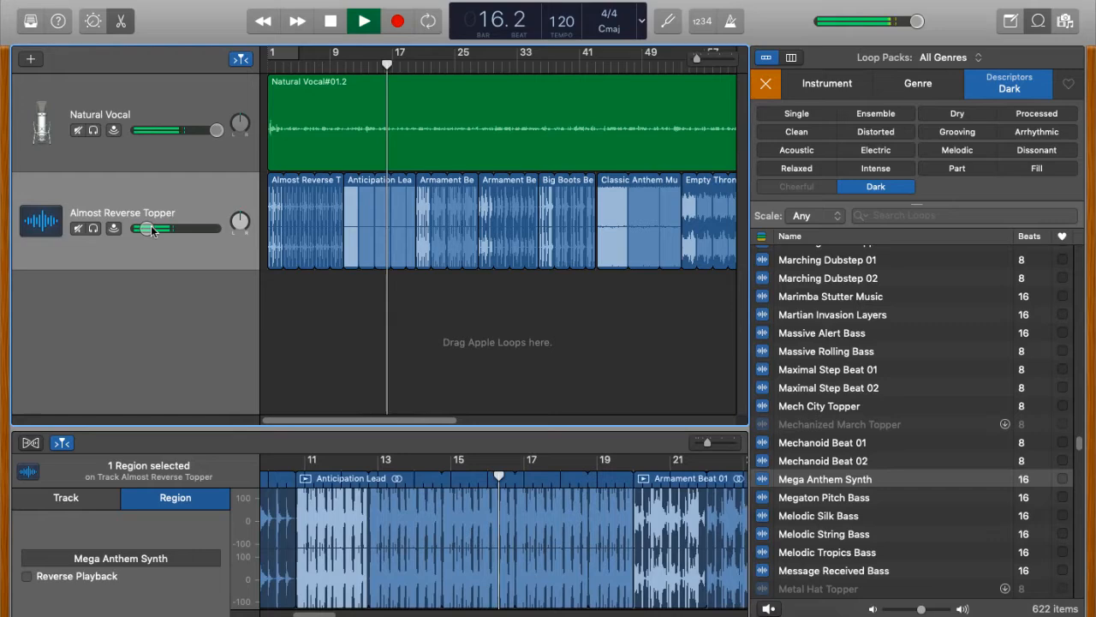
Step: Lower the Almost Reverse Topper loop track's volume slightly under the narration during playback
left_click(363, 21)
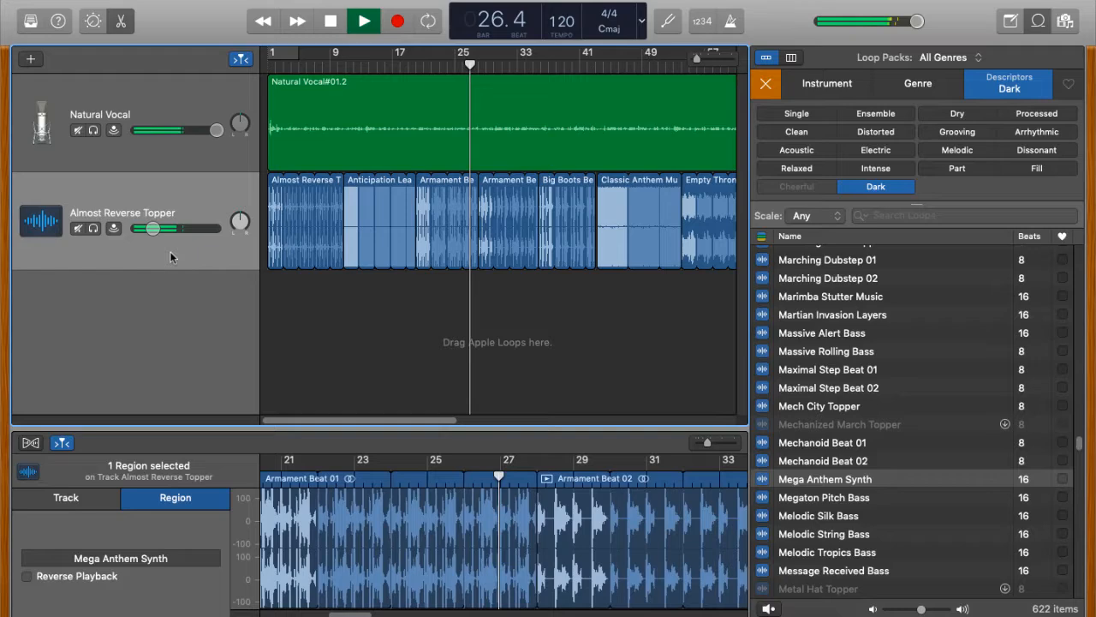
left_click_drag(153, 228, 158, 228)
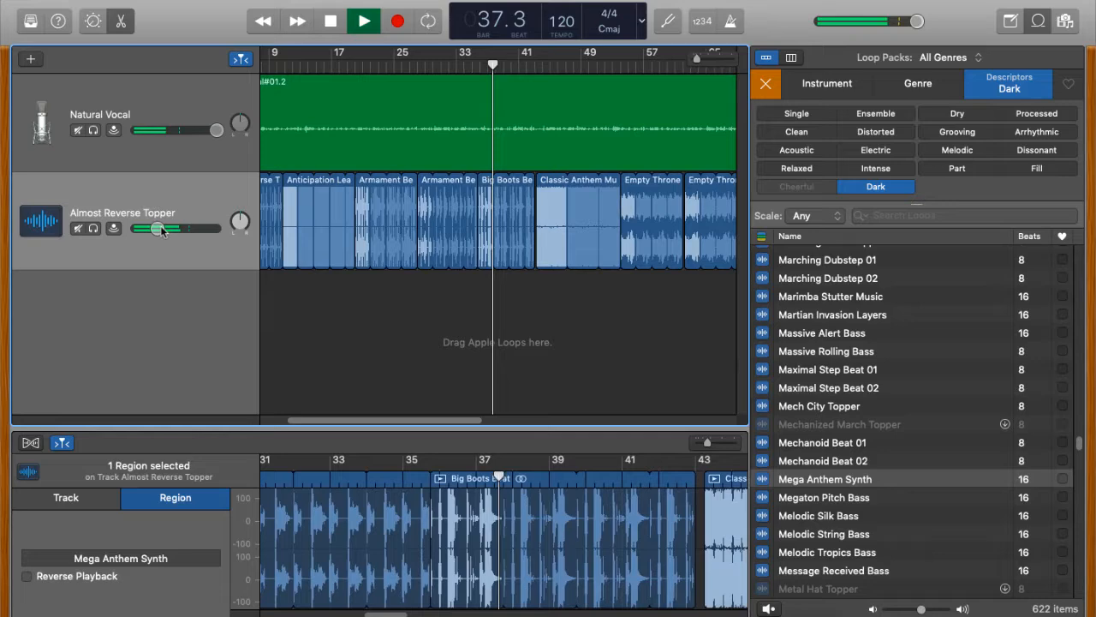
left_click(364, 20)
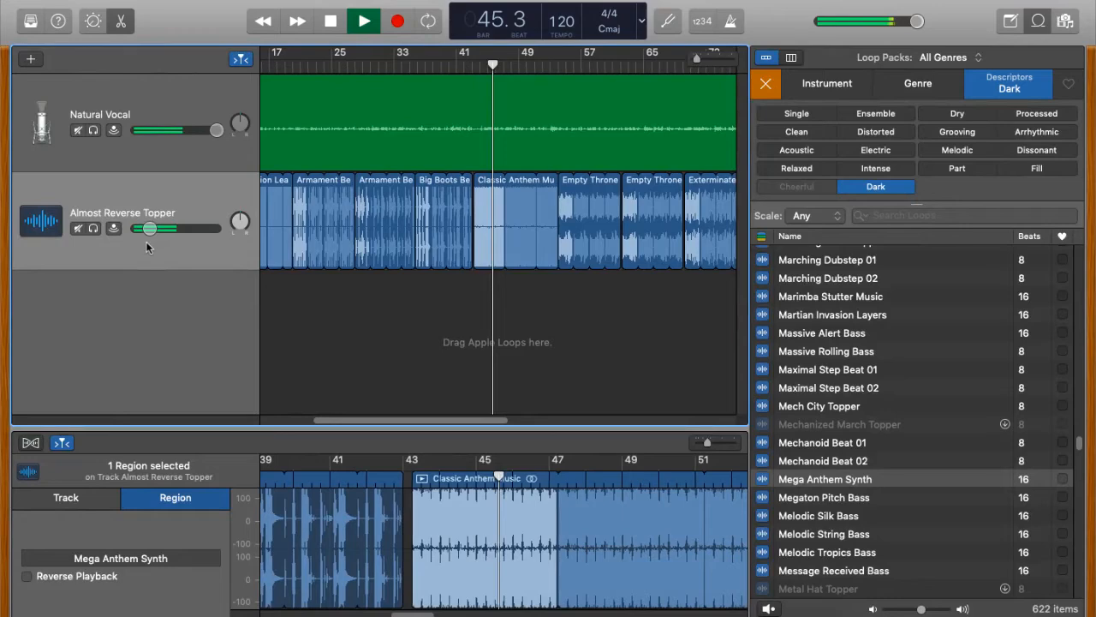
left_click(363, 21)
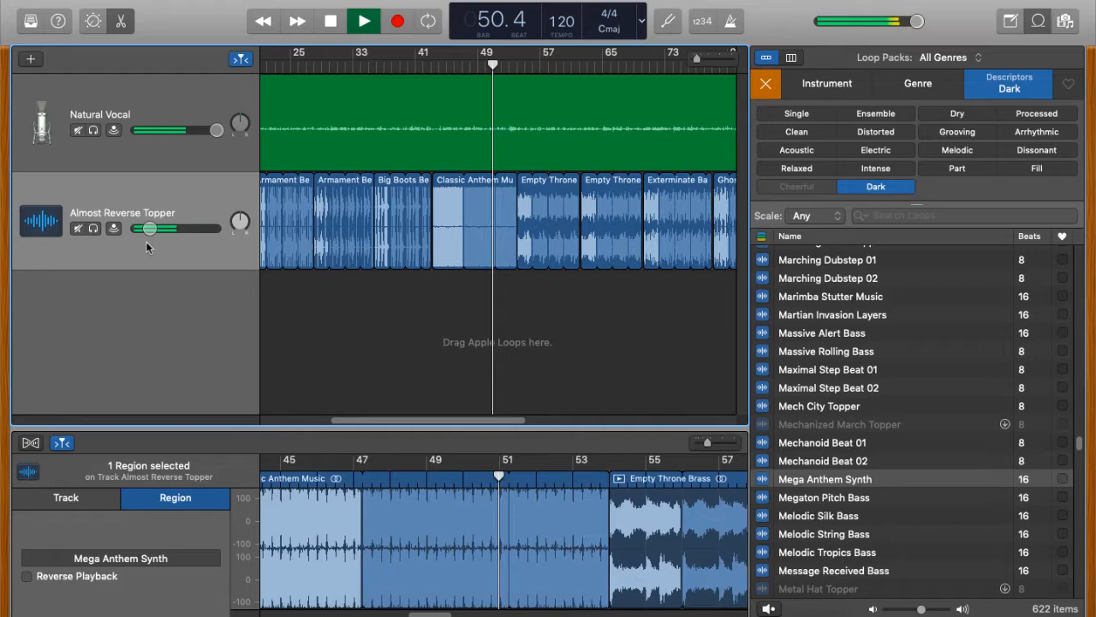
left_click(363, 20)
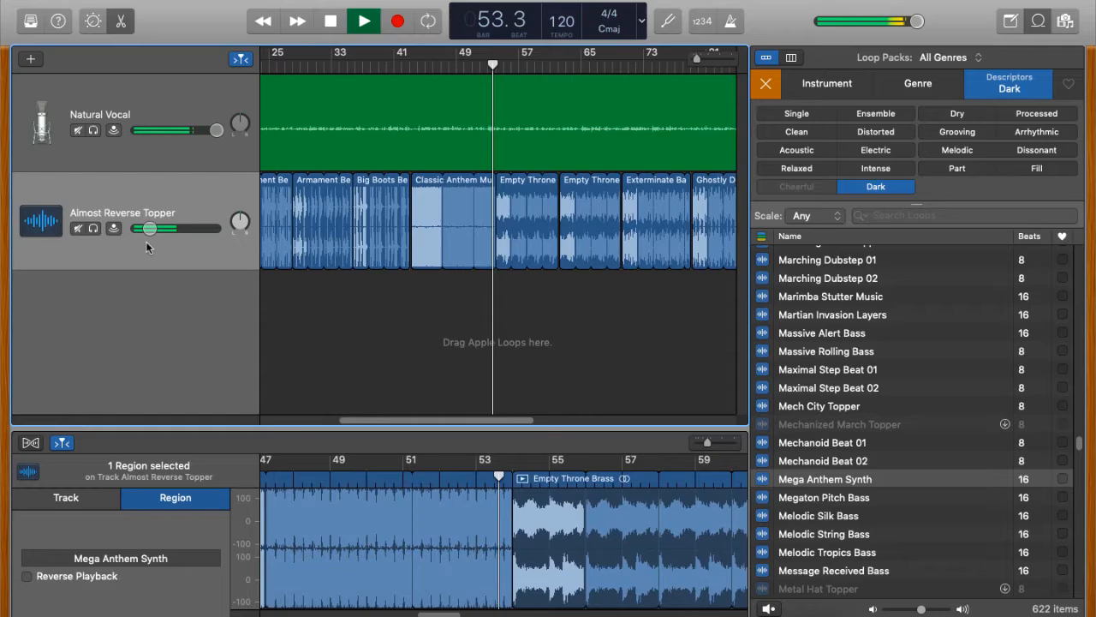
Step: Fine-tune the Almost Reverse Topper track's volume to about -15.2 dB as playback continues
left_click_drag(167, 227, 158, 228)
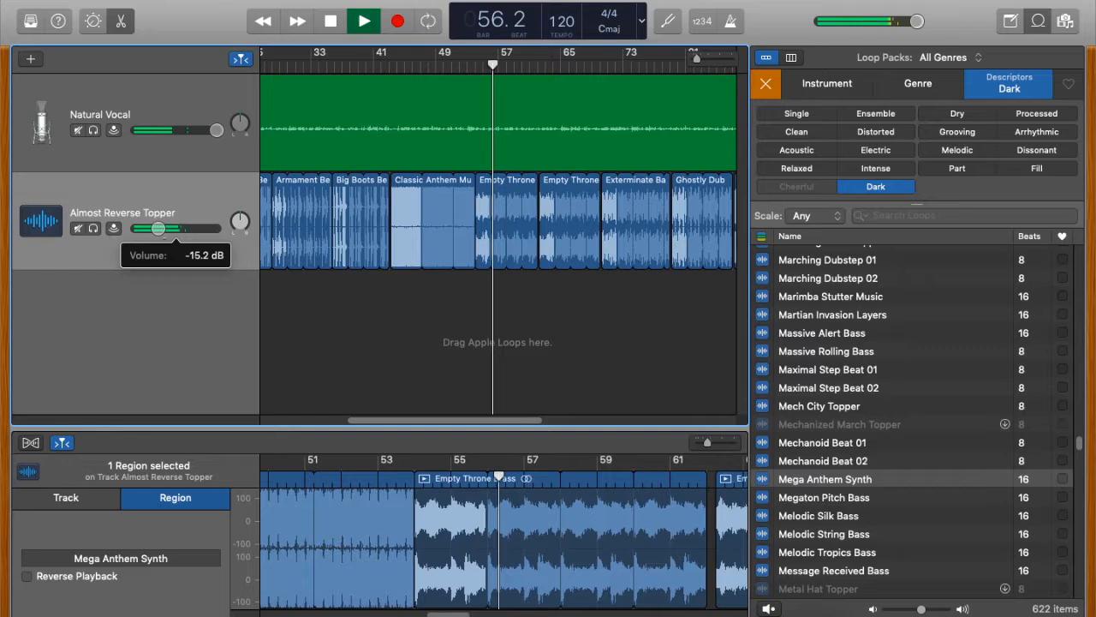
left_click_drag(158, 228, 165, 228)
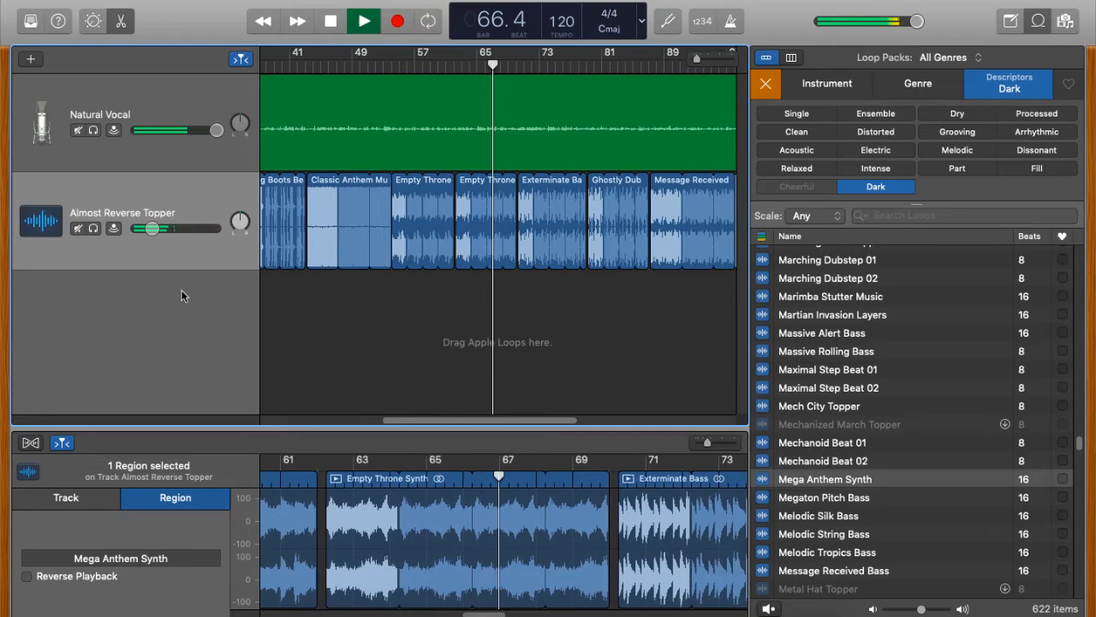
left_click(363, 21)
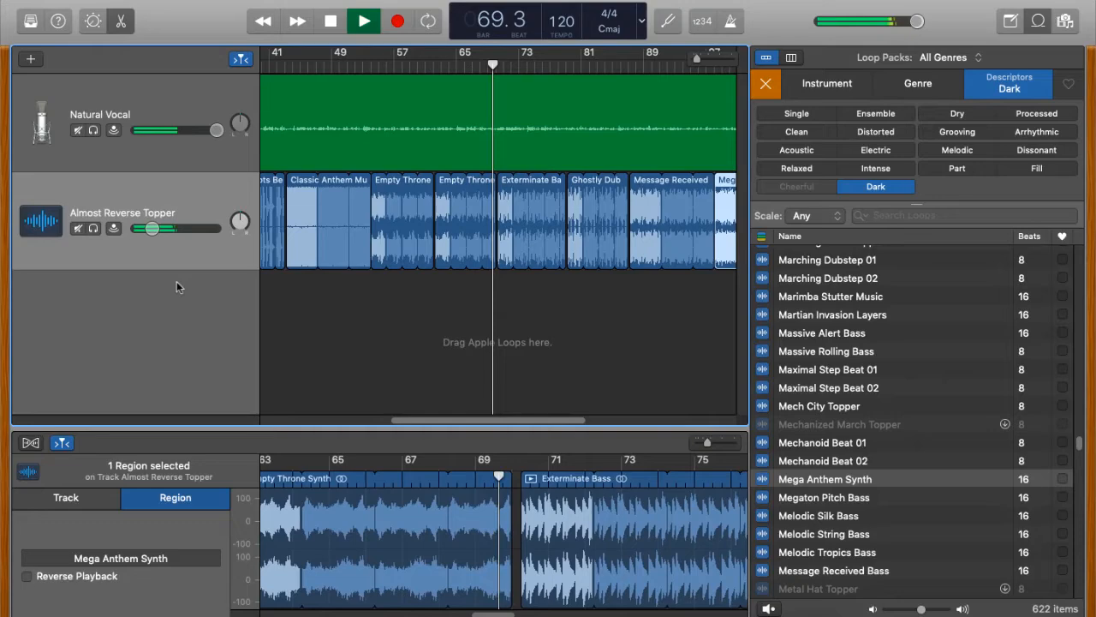
left_click(363, 21)
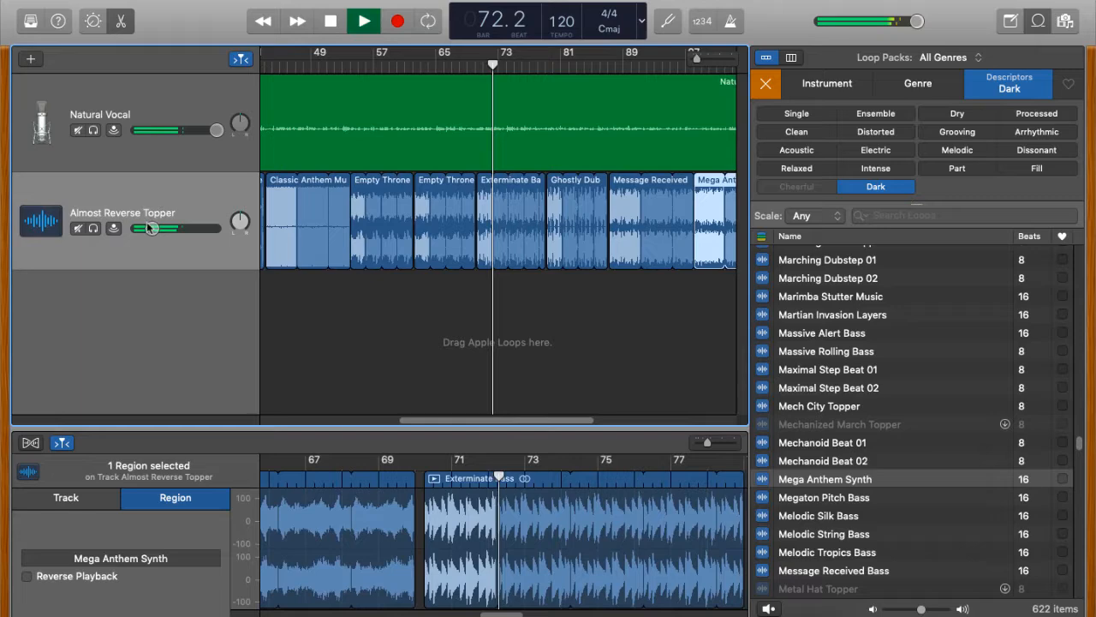
Step: Bring the Almost Reverse Topper track's volume up slightly to about -14.6 dB
left_click_drag(179, 227, 159, 228)
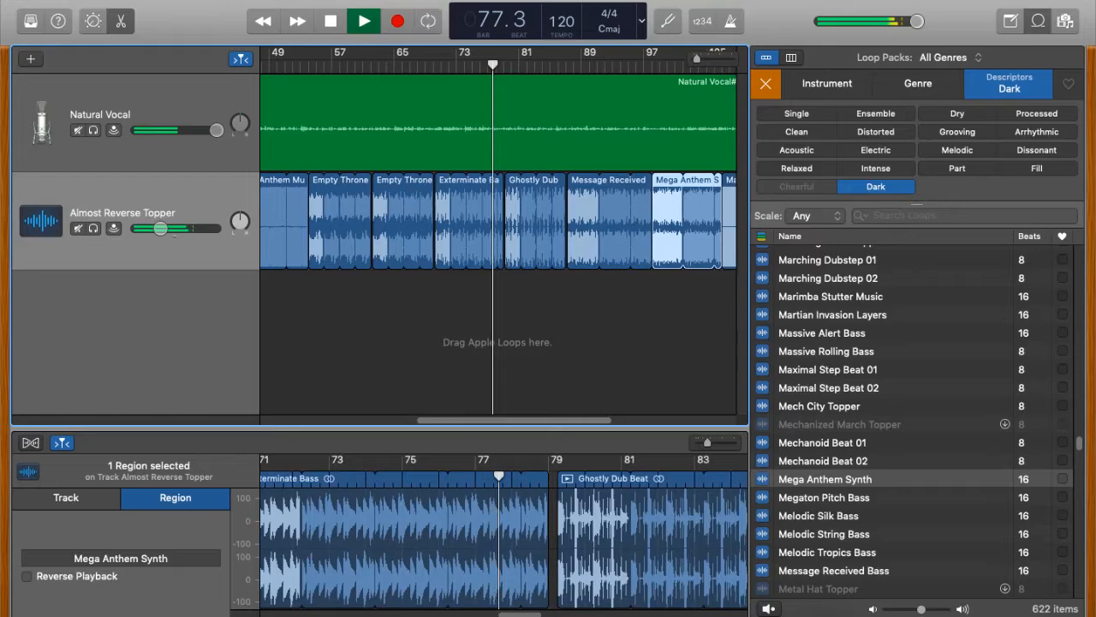
left_click_drag(161, 227, 153, 228)
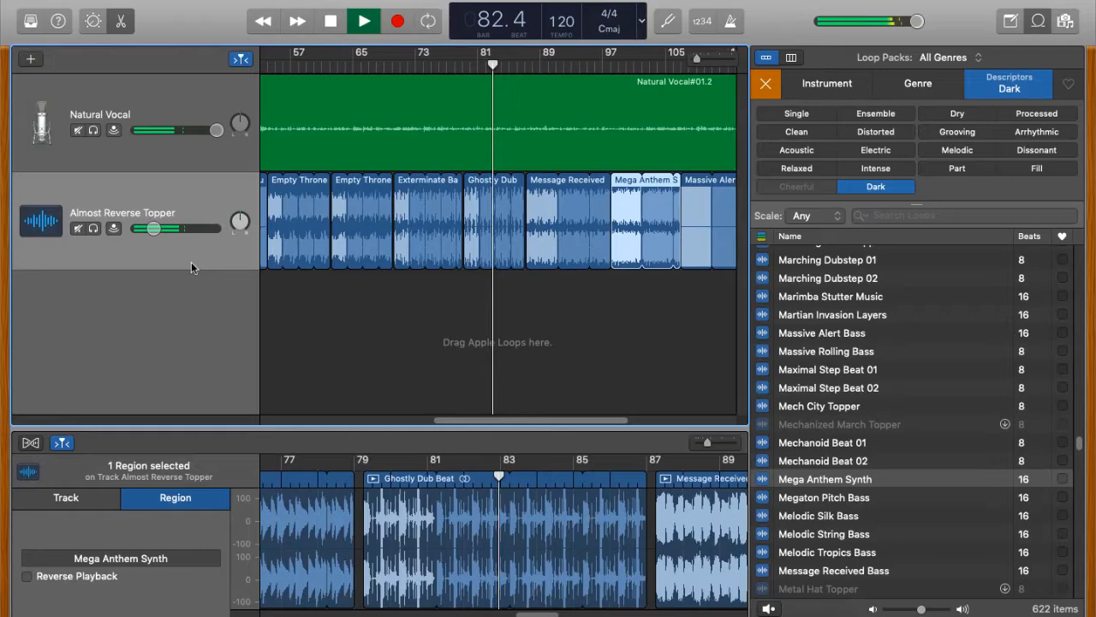
left_click(363, 21)
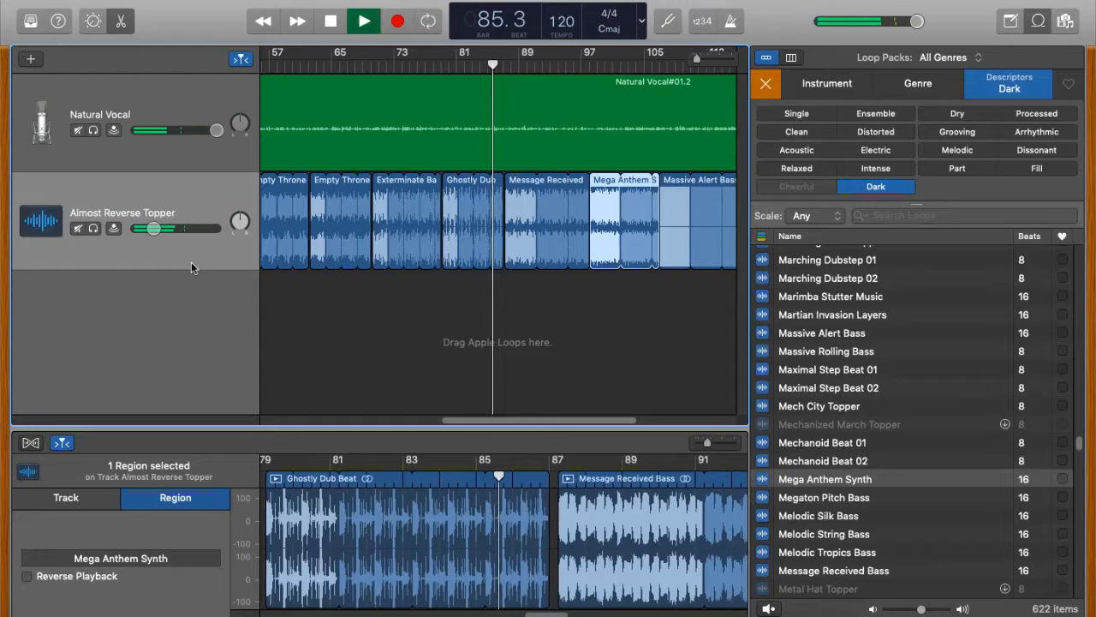
left_click(364, 21)
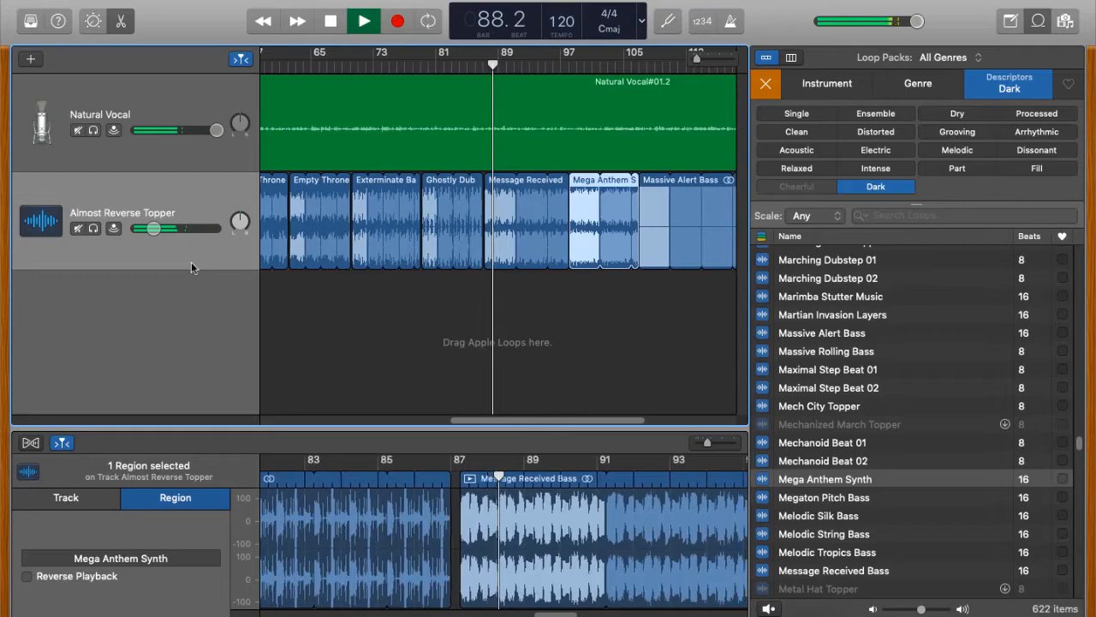
left_click_drag(153, 228, 159, 228)
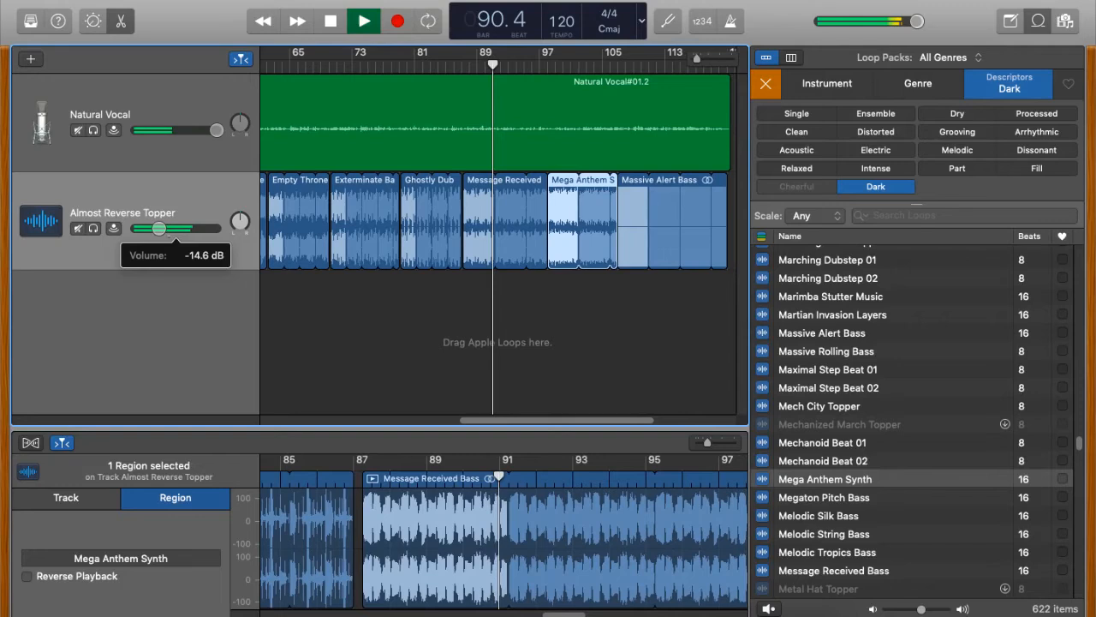
left_click(363, 21)
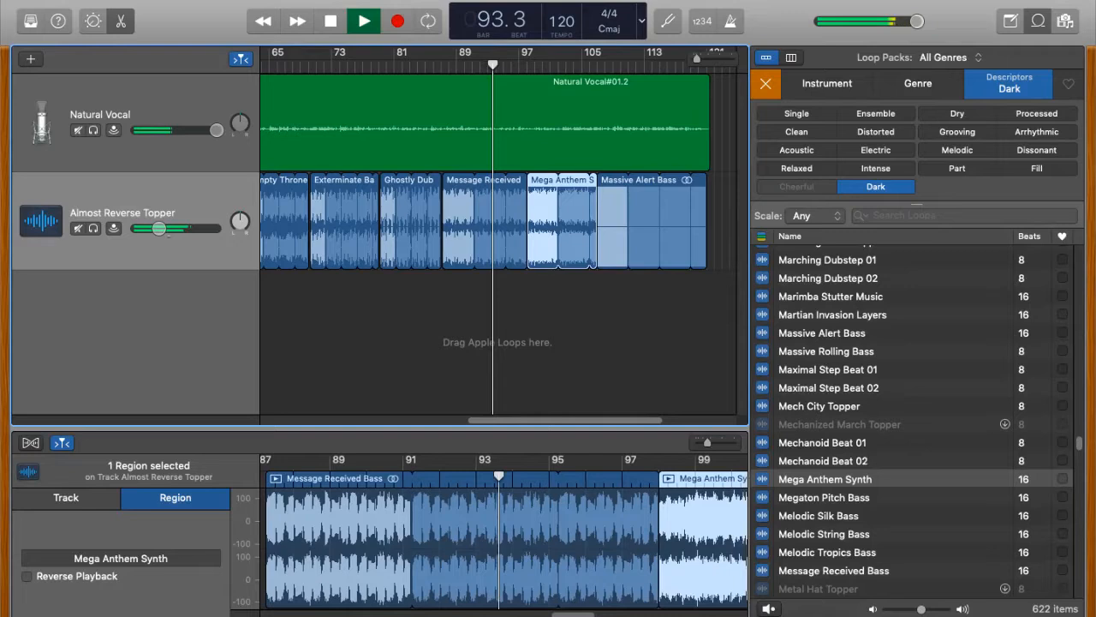
Step: Ease the loop track's volume slightly lower as the narration region ends
left_click_drag(159, 228, 151, 228)
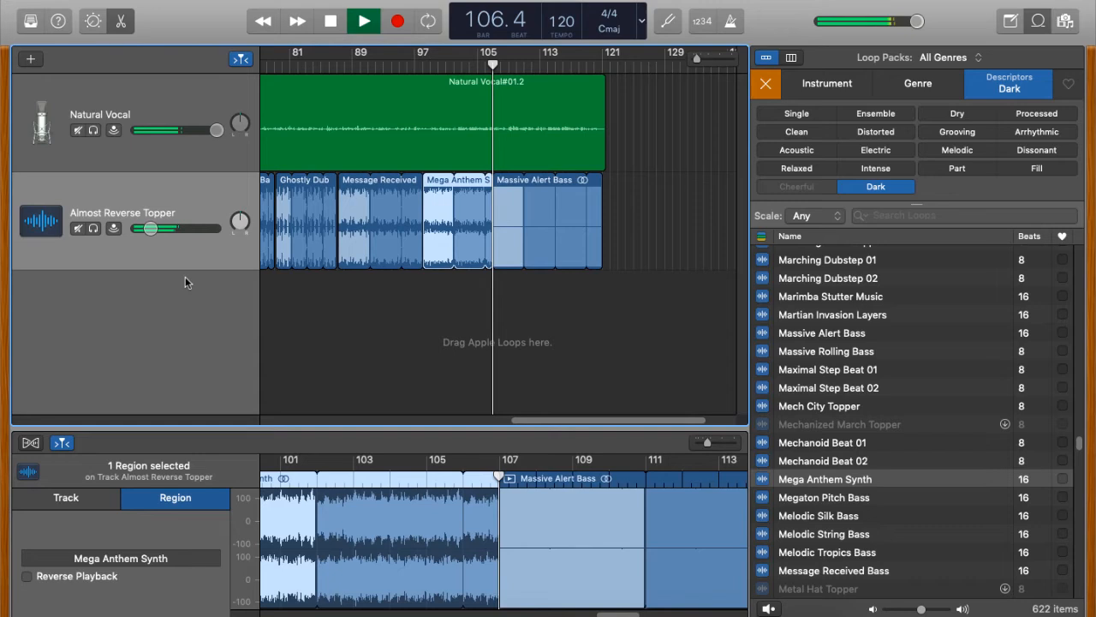
left_click(363, 20)
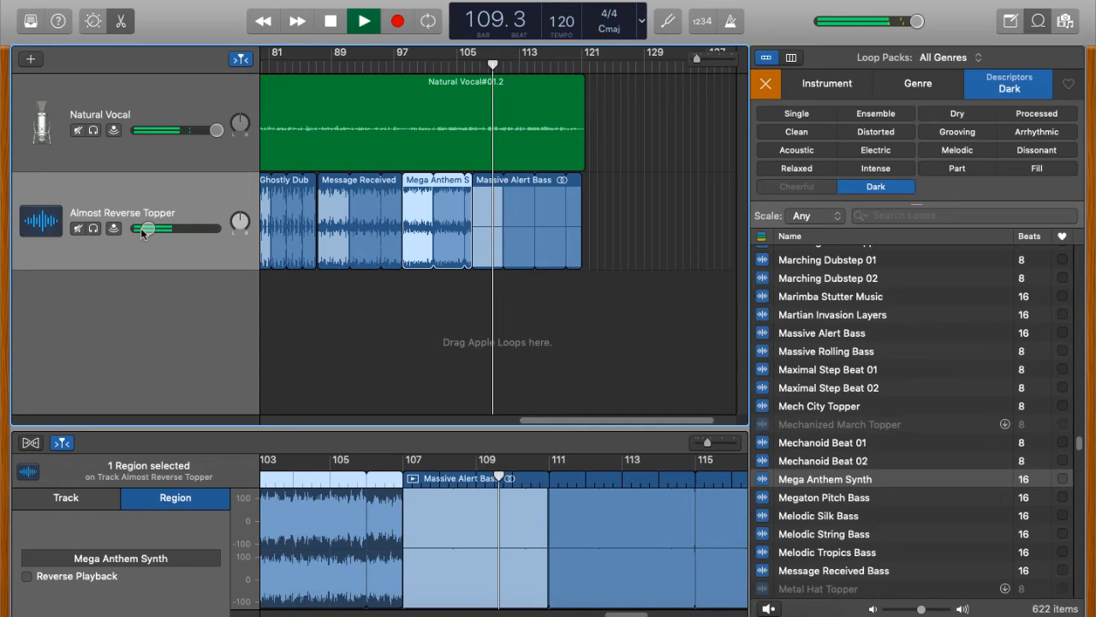